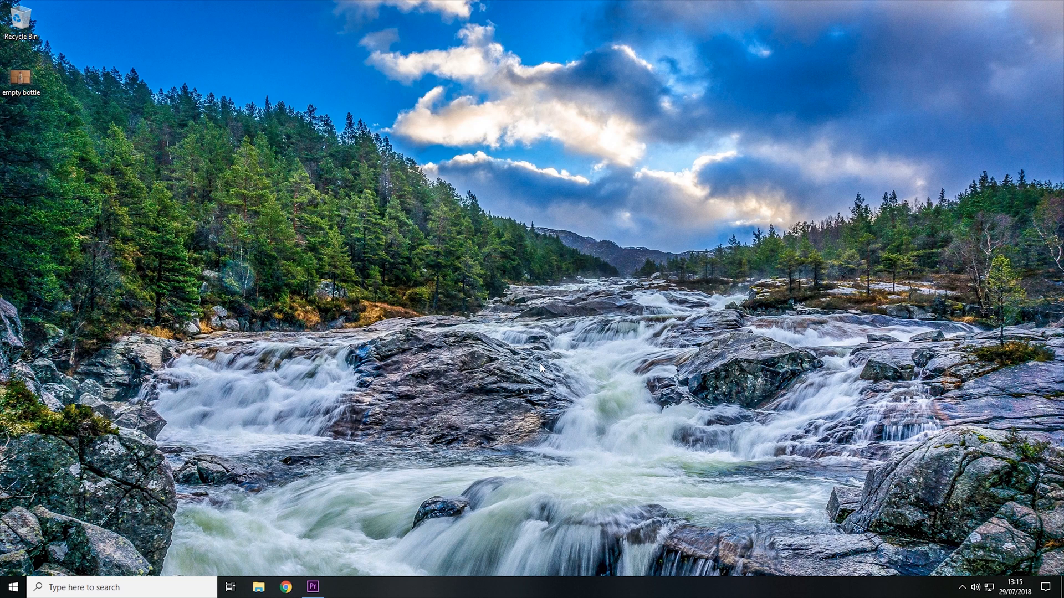
# Step: Drag the empty bottle file into Premiere Pro to create a project and sequence
pyautogui.moveTo(24, 73); pyautogui.dragTo(202, 377)
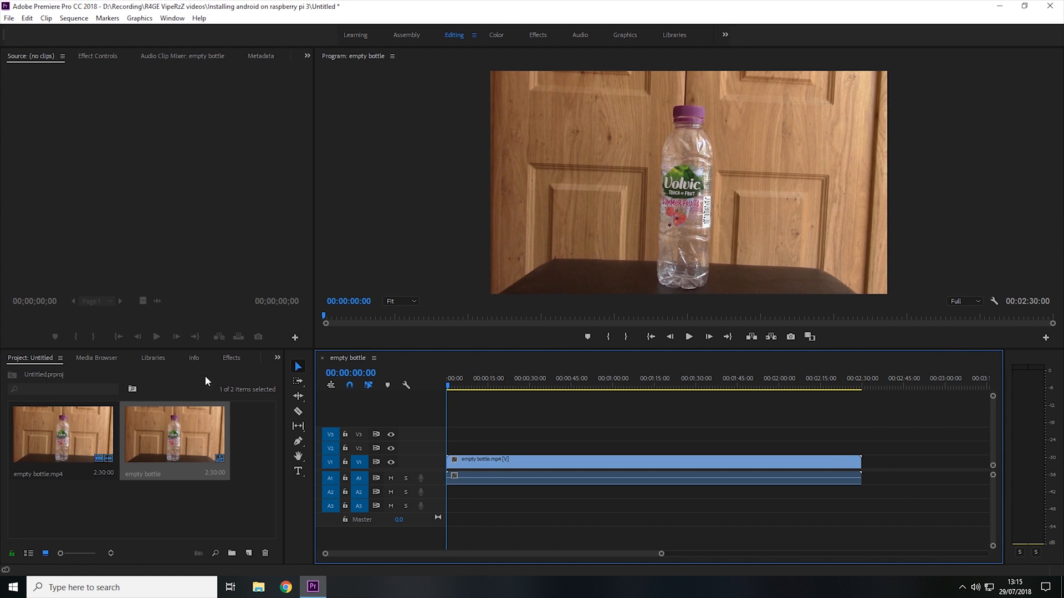
# Step: Search the Effects panel for 'timecode' to find the Timecode video effect
pyautogui.click(230, 358)
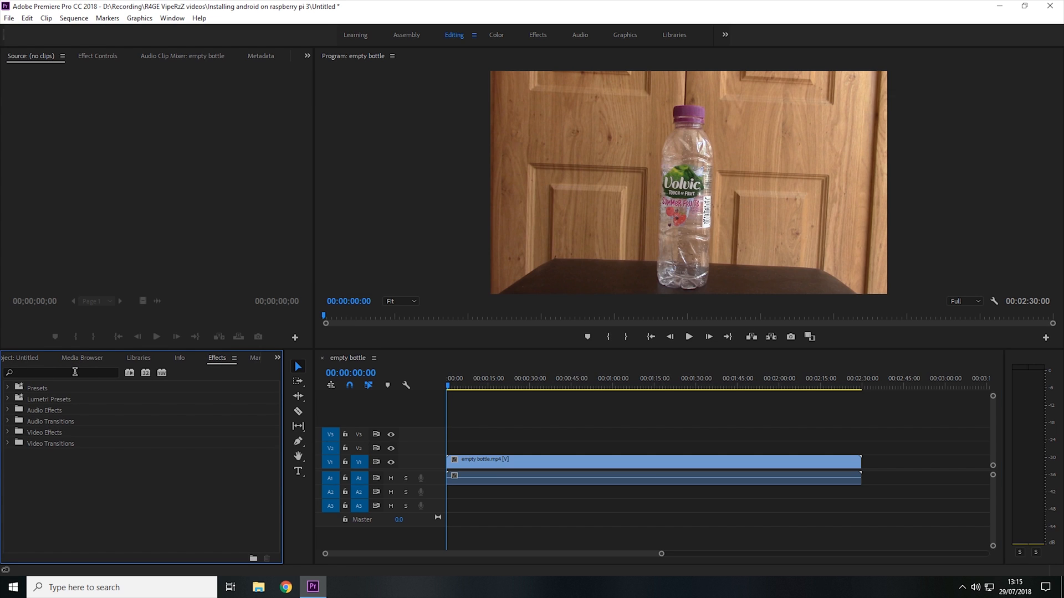
pyautogui.click(61, 372)
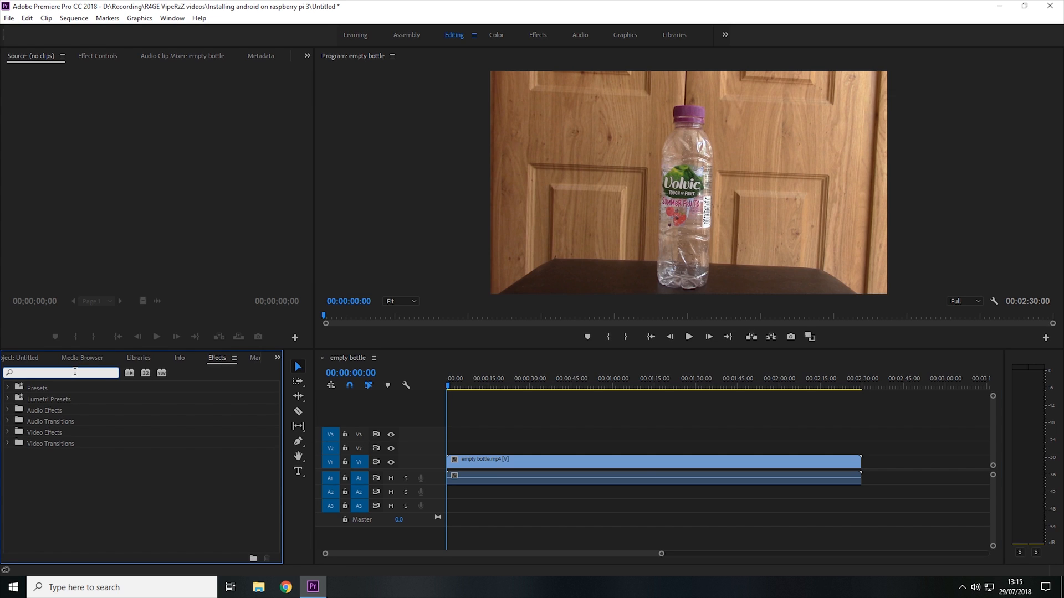
pyautogui.write('timecode')
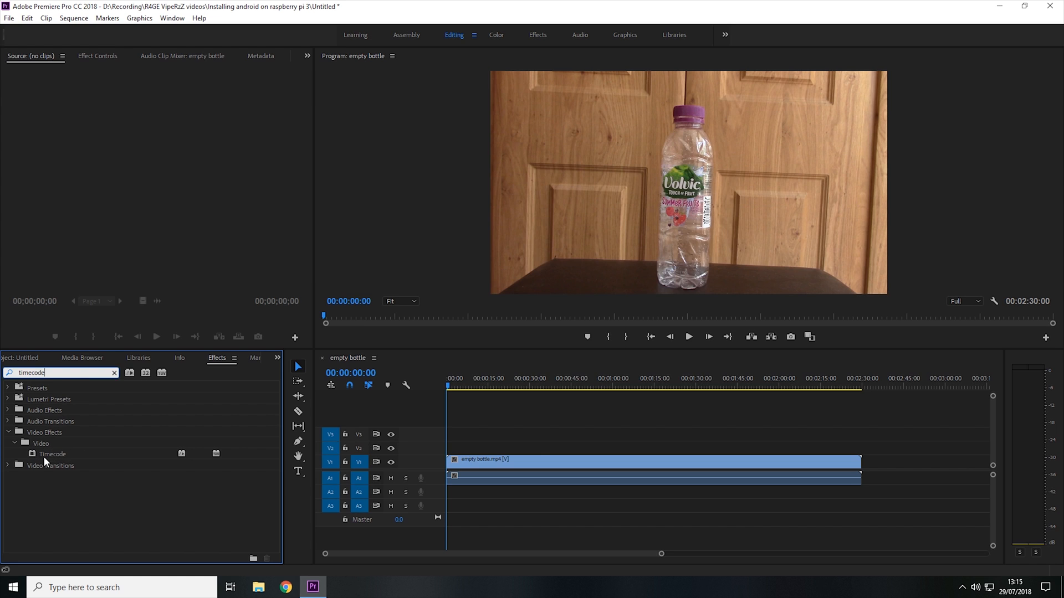
# Step: Apply the Timecode effect to the empty bottle clip and select the clip
pyautogui.moveTo(52, 454); pyautogui.dragTo(482, 462)
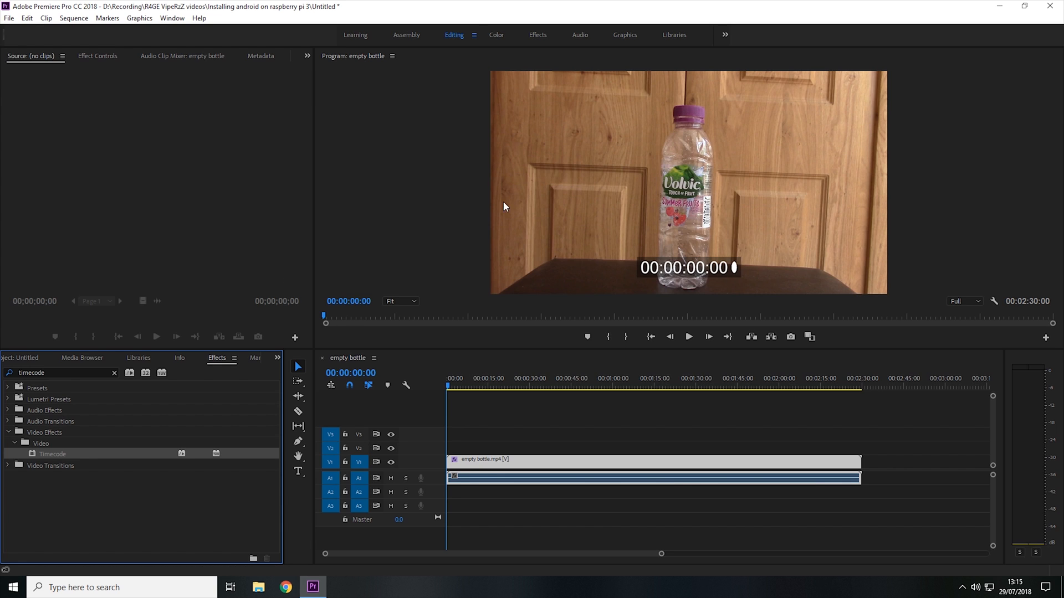
pyautogui.moveTo(815, 271)
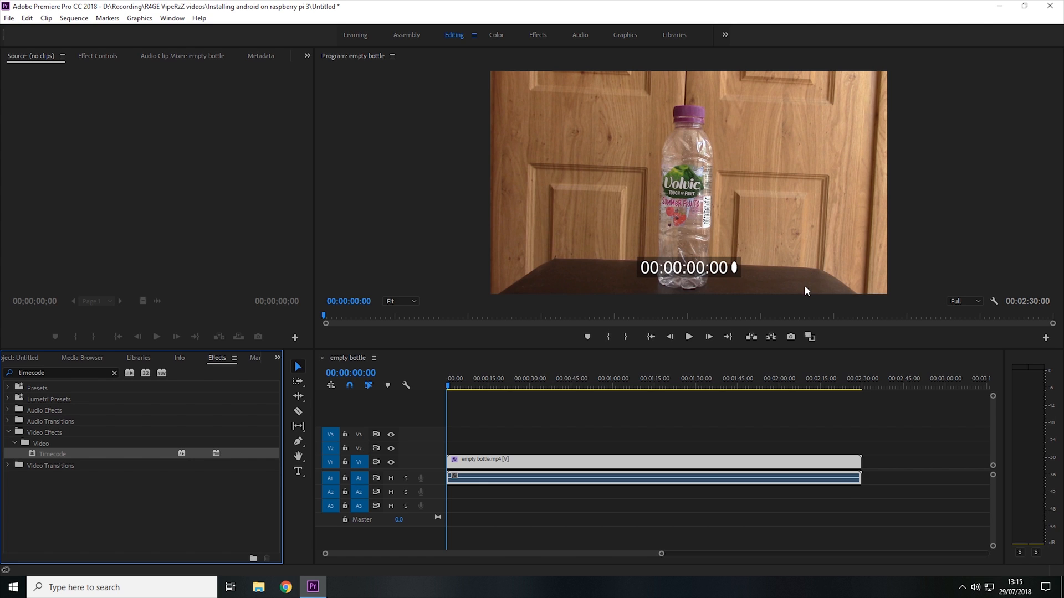
pyautogui.click(688, 336)
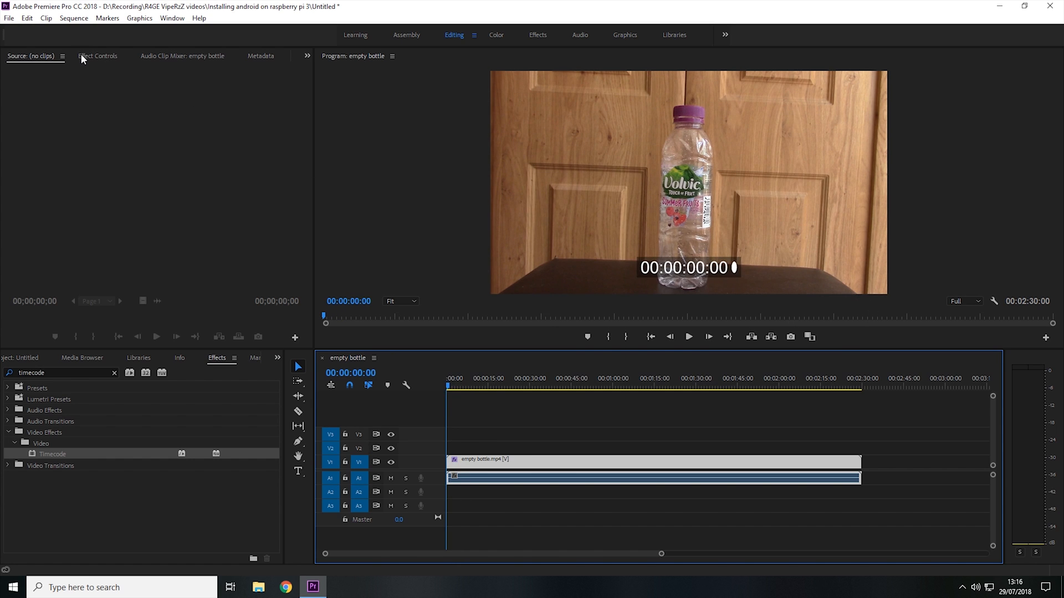
# Step: Show the bottle clip's Effect Controls and scroll to the Timecode settings
pyautogui.click(97, 56)
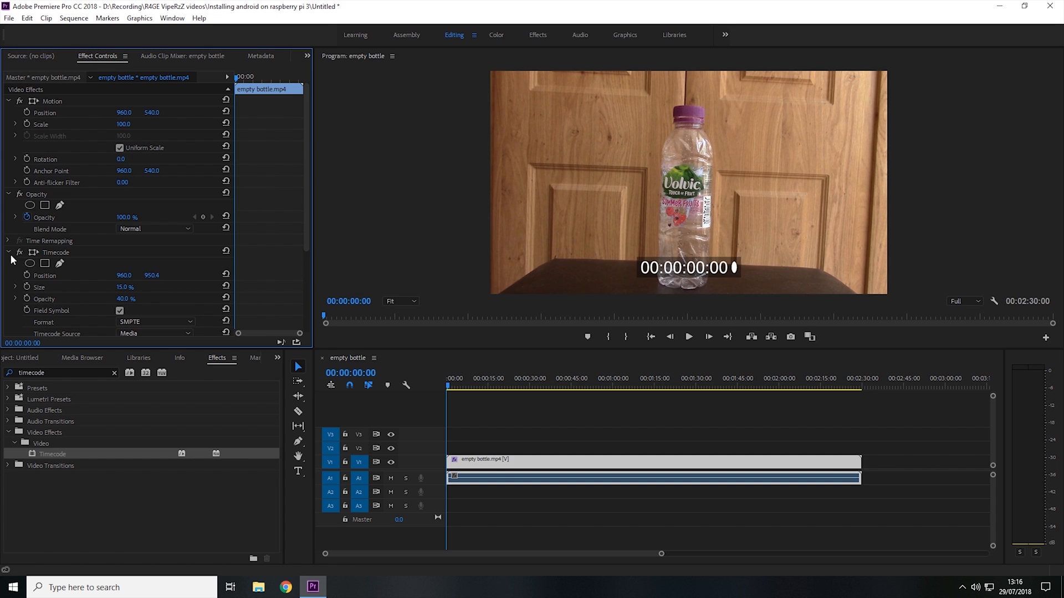
pyautogui.moveTo(96, 267)
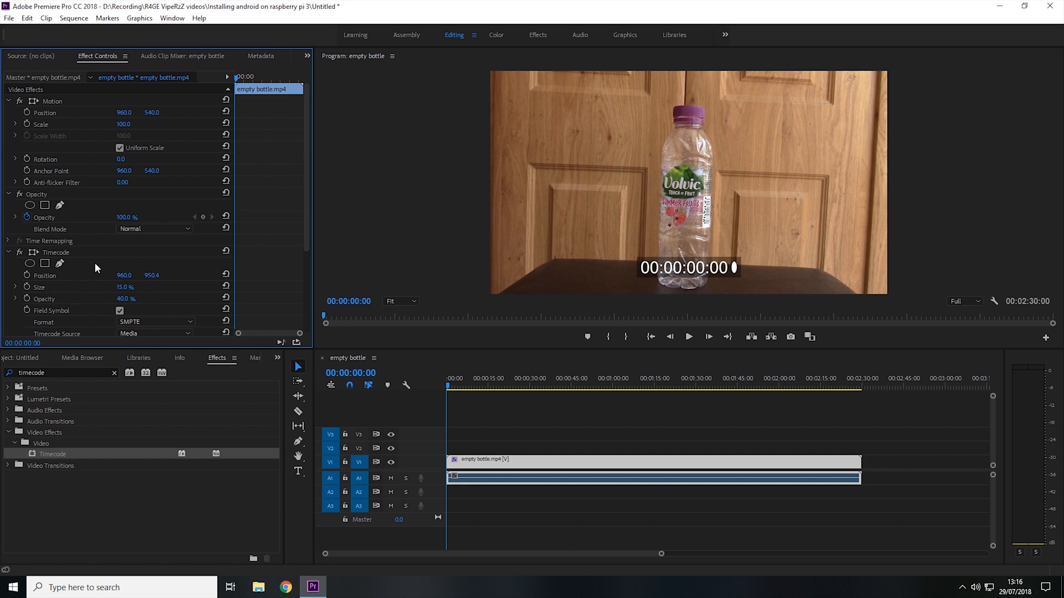
pyautogui.scroll(-3)
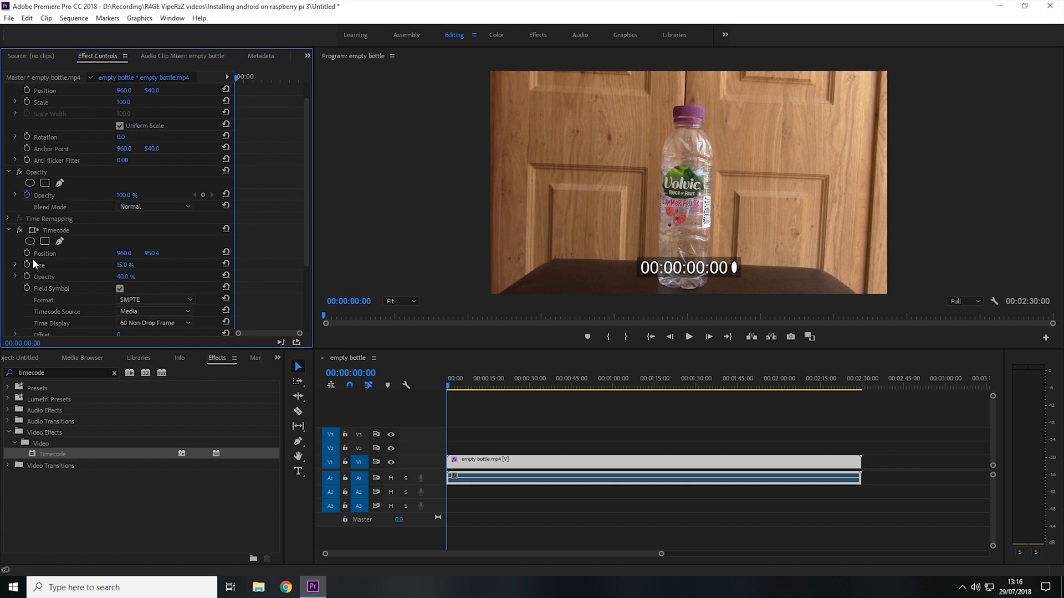
pyautogui.moveTo(136, 265)
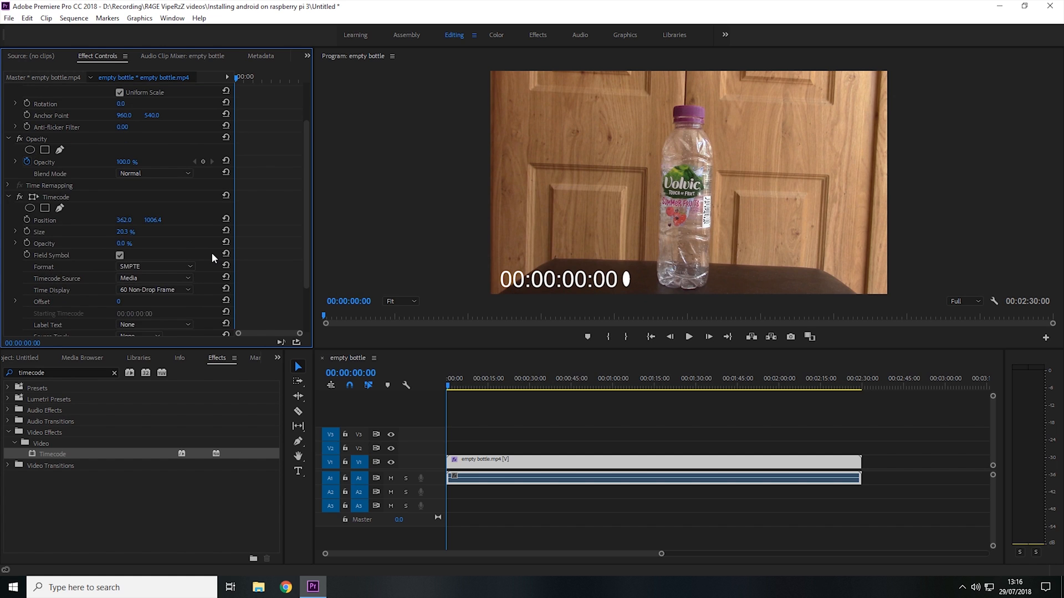
# Step: Uncheck Field Symbol in the Timecode effect settings
pyautogui.scroll(-3)
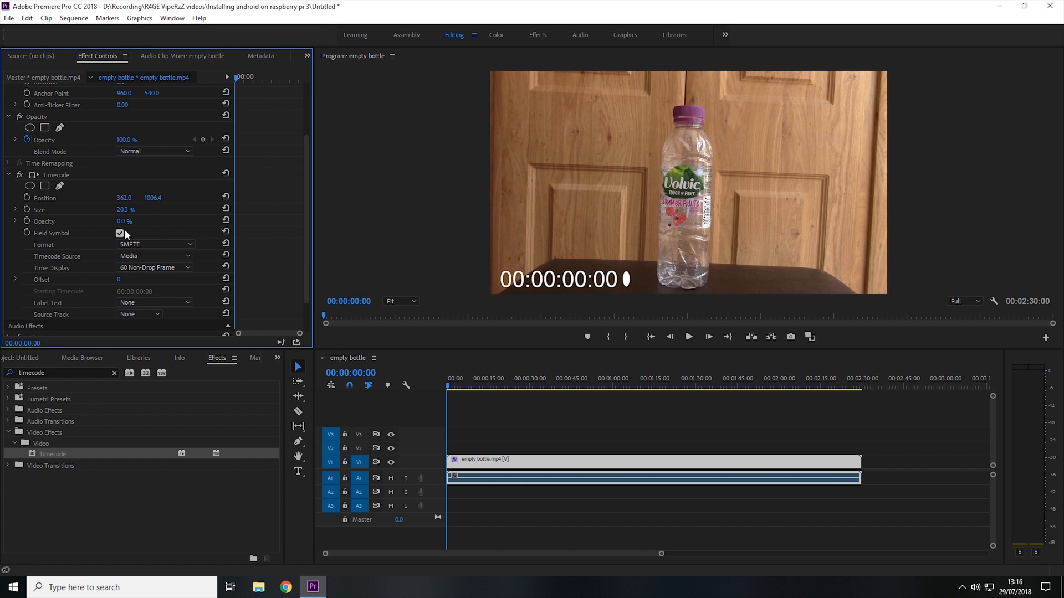
pyautogui.click(120, 233)
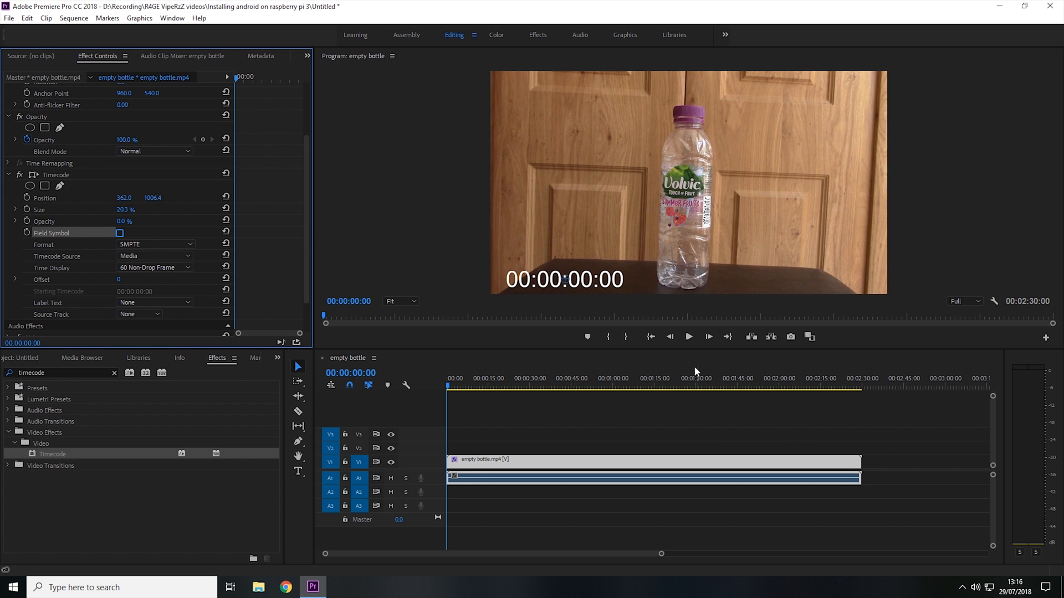
# Step: Play the bottle video in the Program Monitor to watch the timecode count up
pyautogui.click(688, 336)
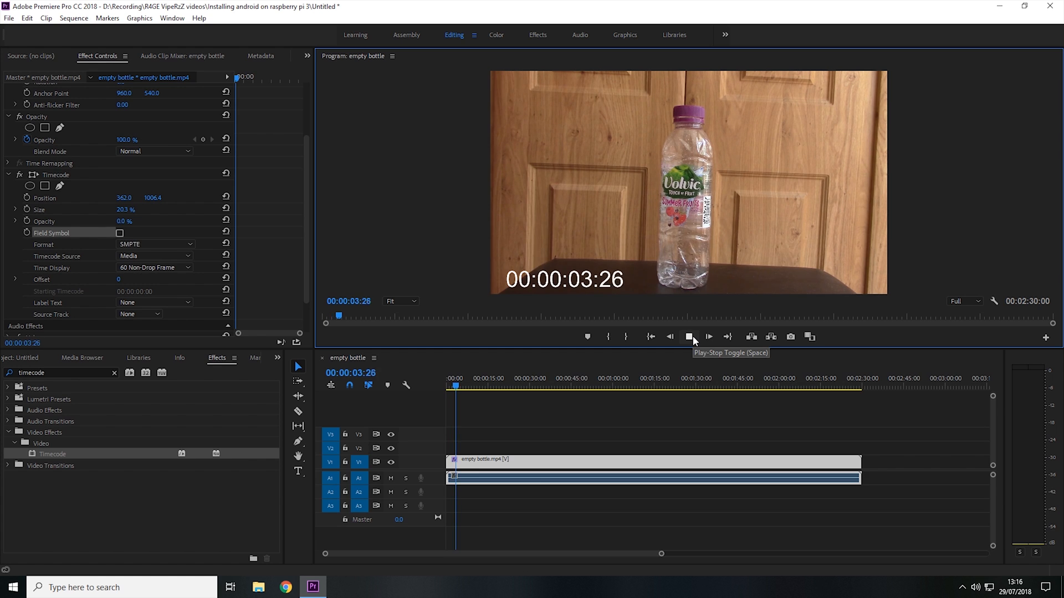
pyautogui.click(688, 336)
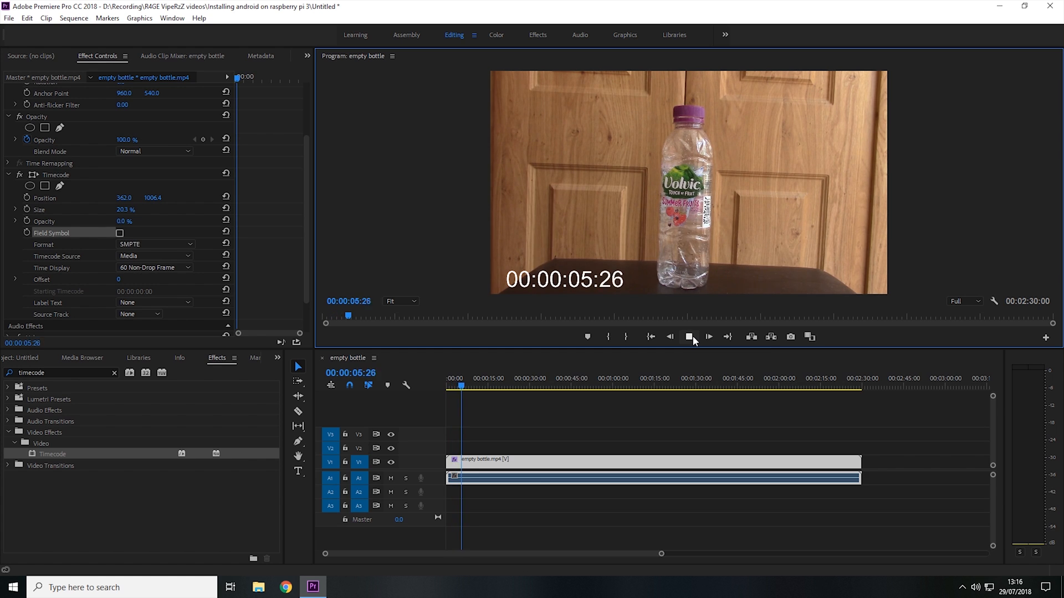